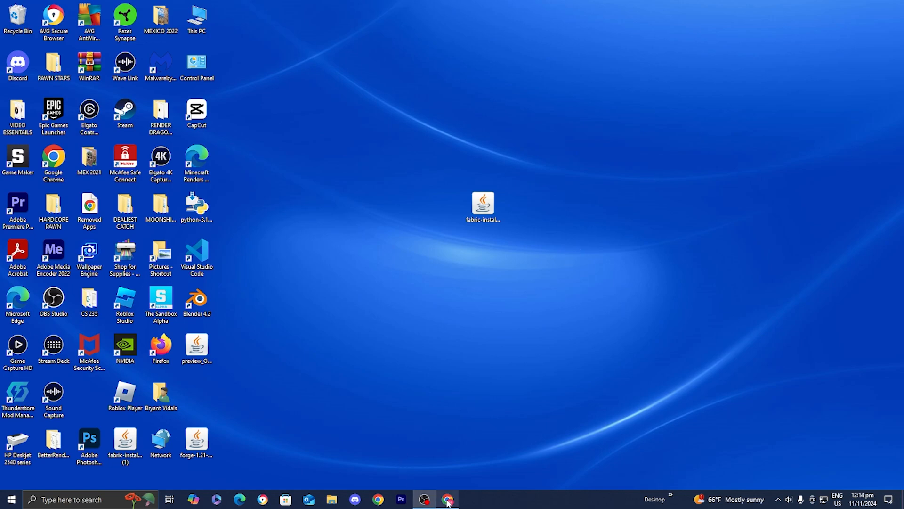
Open Chrome and search Google for 'jarfix download'
click(447, 500)
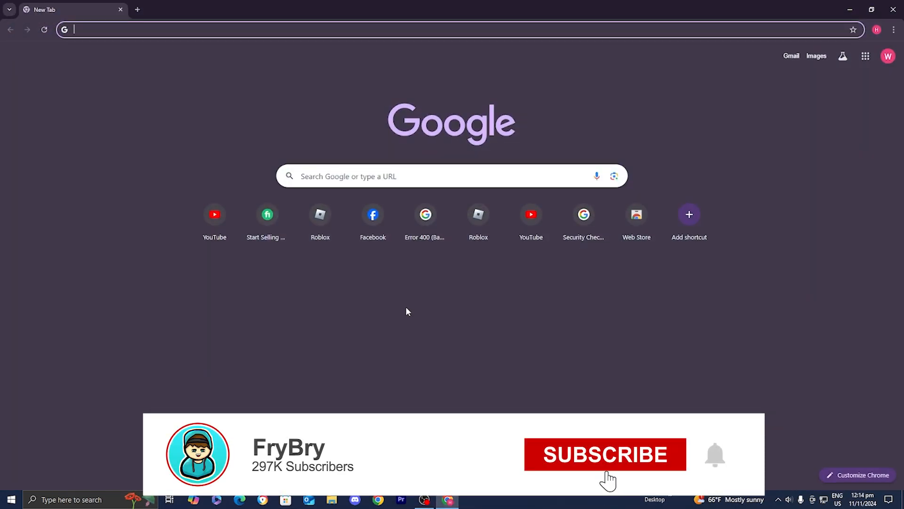
text(jarfix)
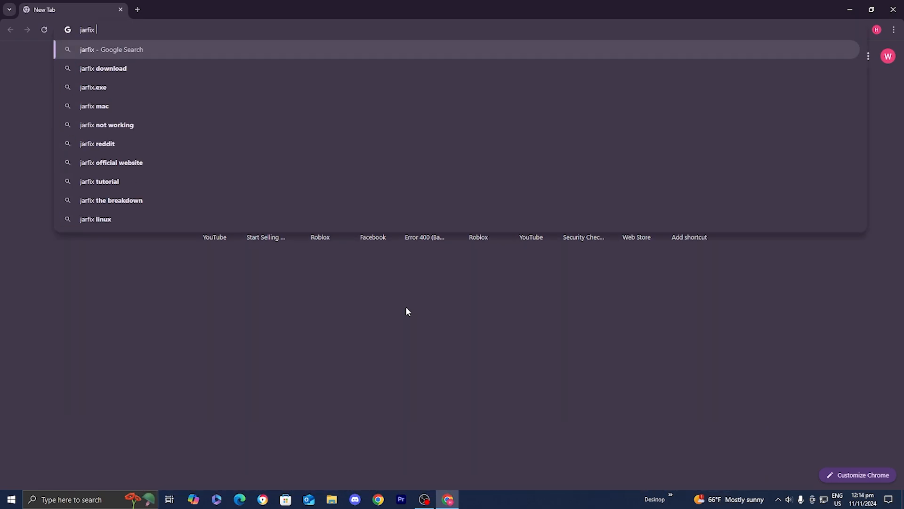
click(102, 68)
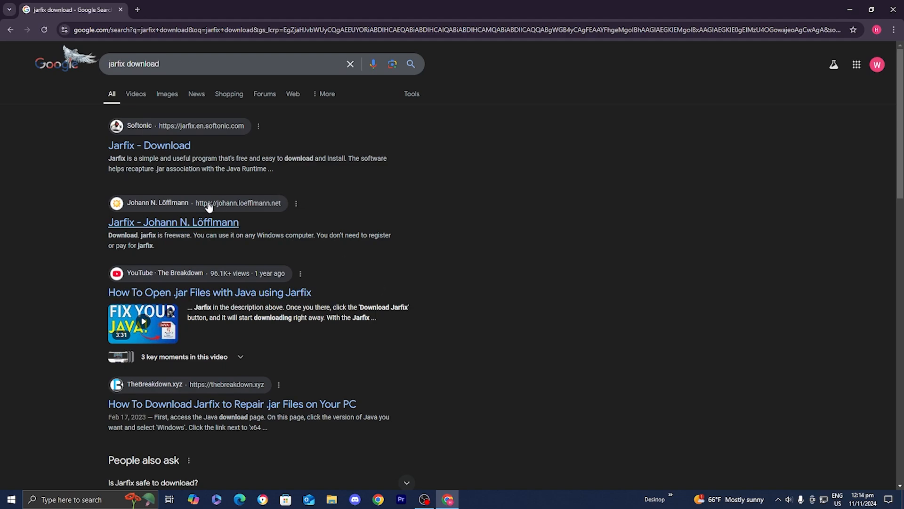
mouse_move(205, 208)
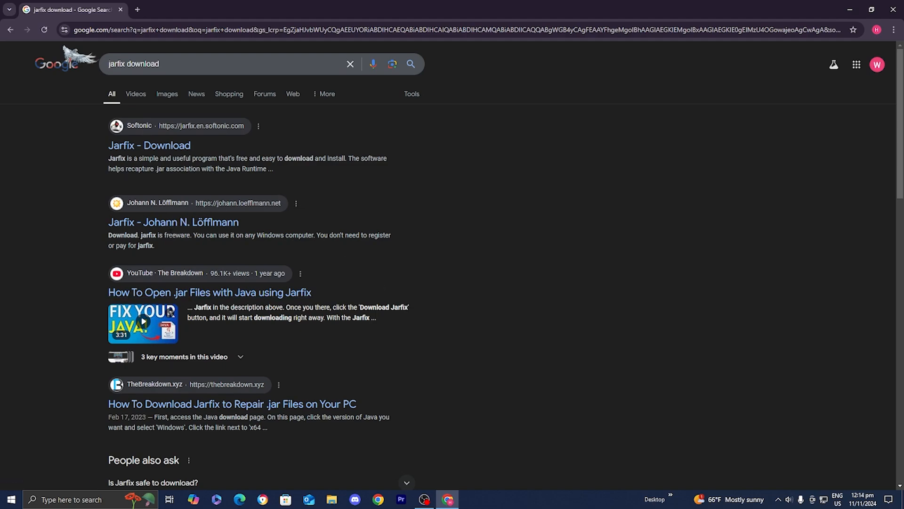
Open Johann N. Löfflmann's Jarfix 3.0.0 page and scroll through its description
click(173, 221)
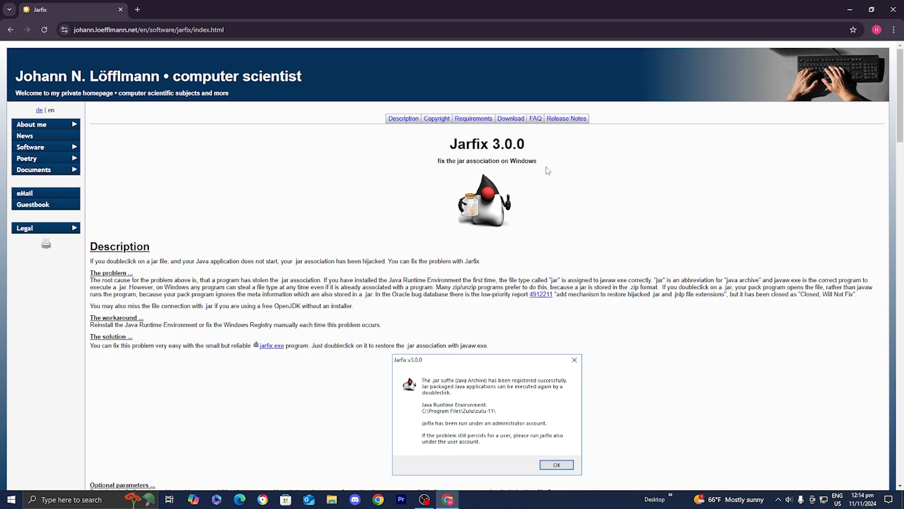
scroll(down, 3)
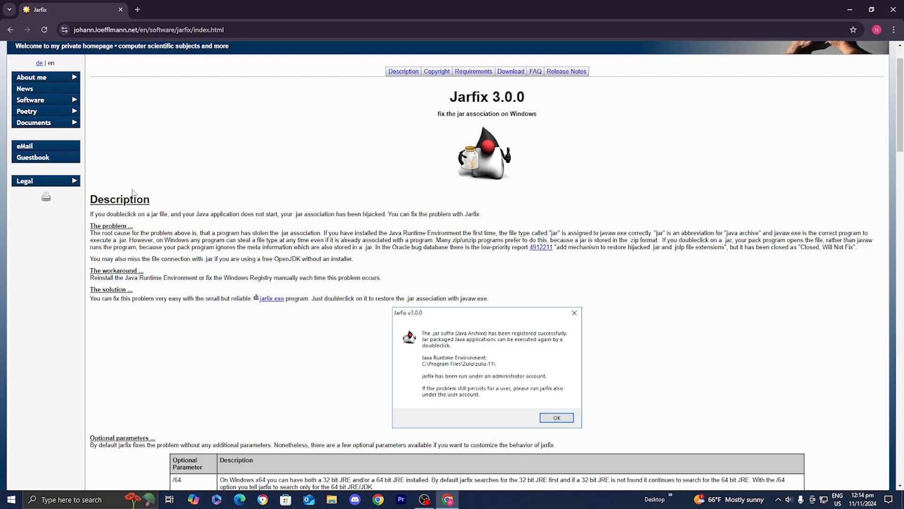
mouse_move(272, 299)
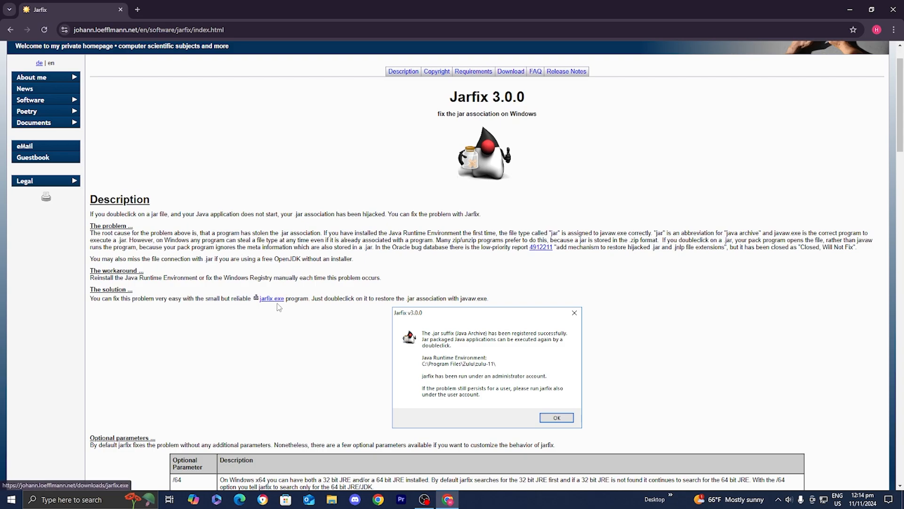
mouse_move(282, 302)
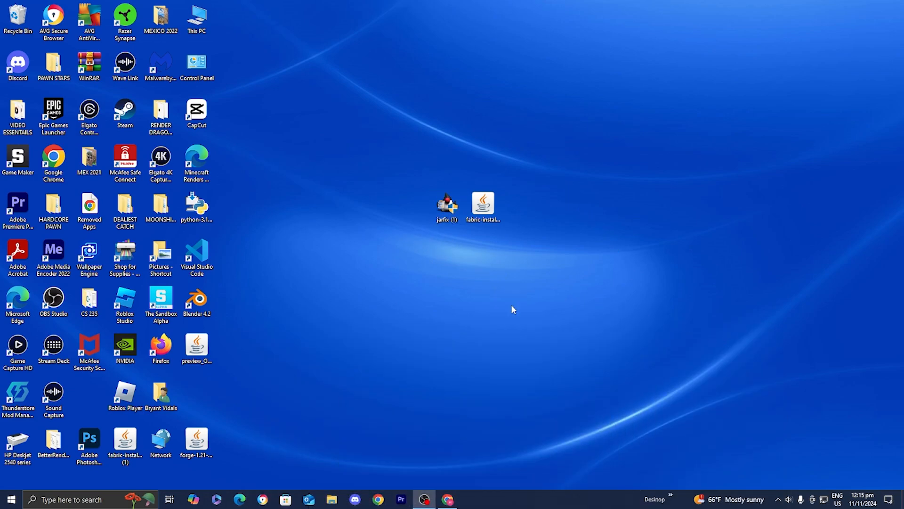
Run jarfix (1) from the desktop and dismiss the .jar registration success message
click(447, 204)
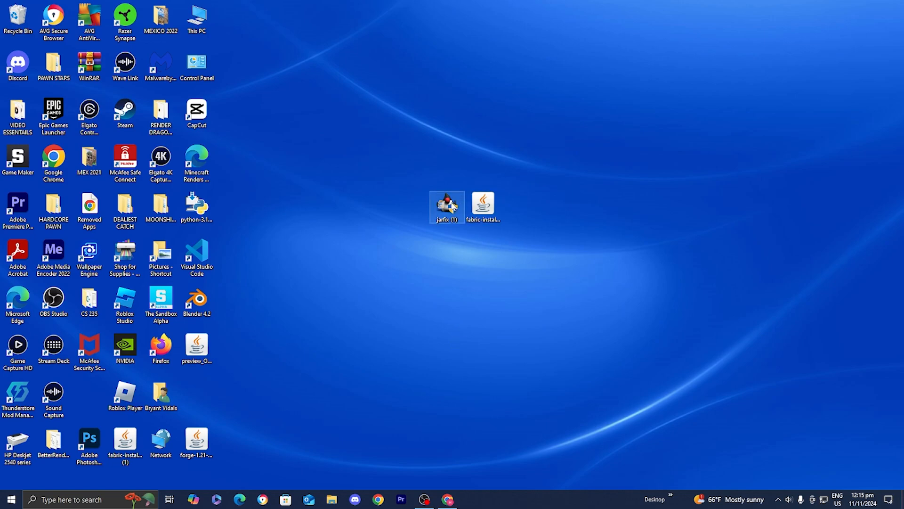
mouse_move(447, 206)
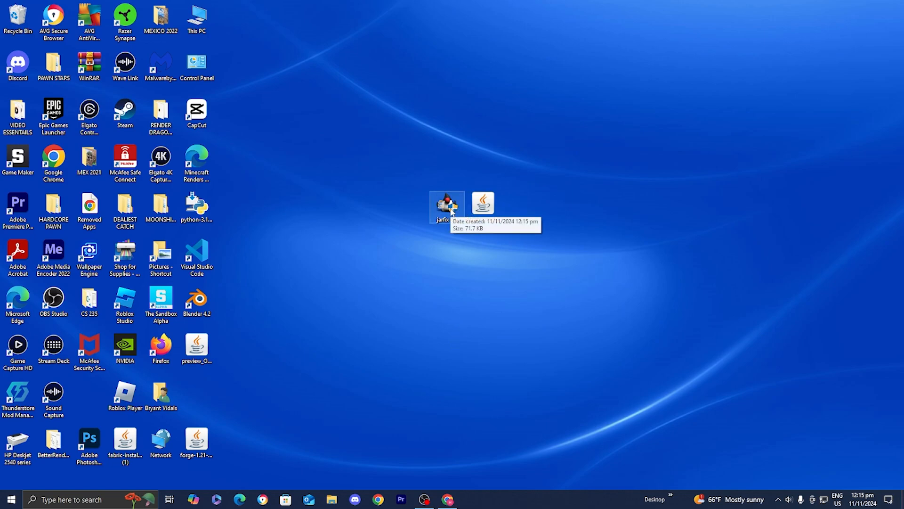
double_click(447, 206)
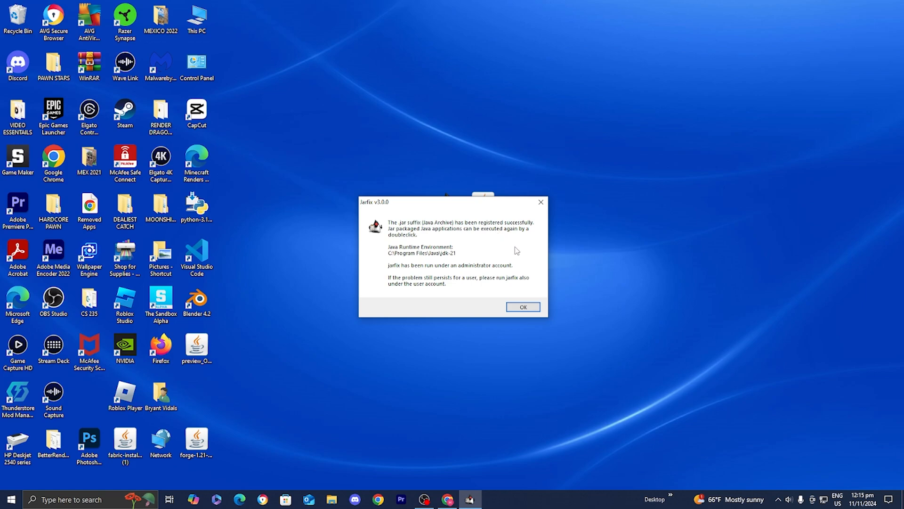
click(521, 306)
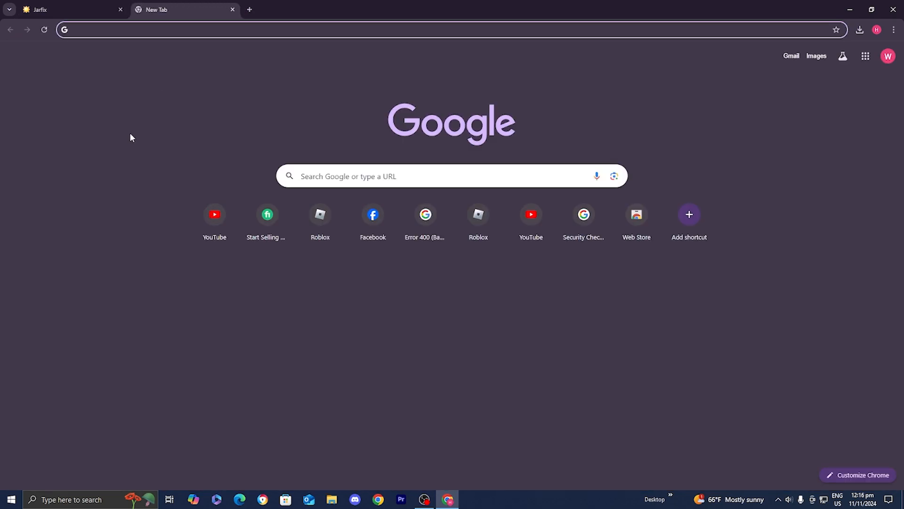
Search 'java download oracle' and open the 'Java Downloads | Oracle' result
text(jarfix)
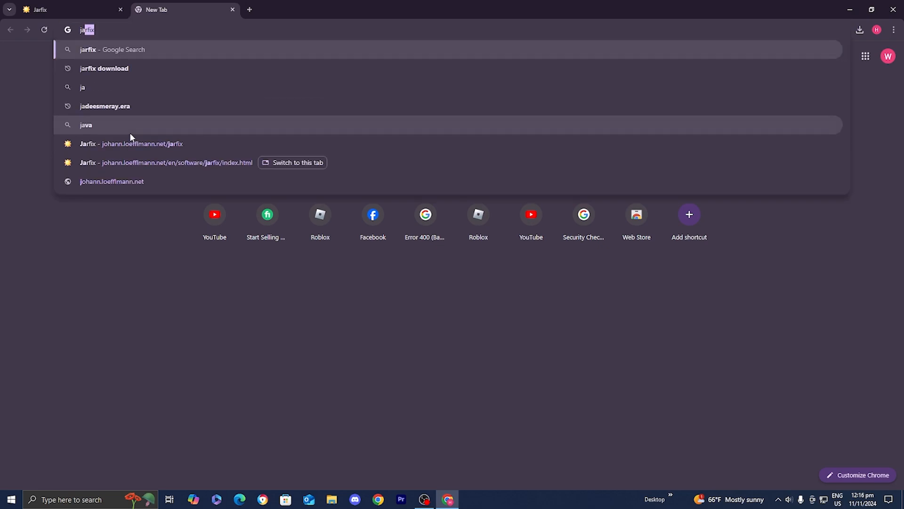
text(java download oracle)
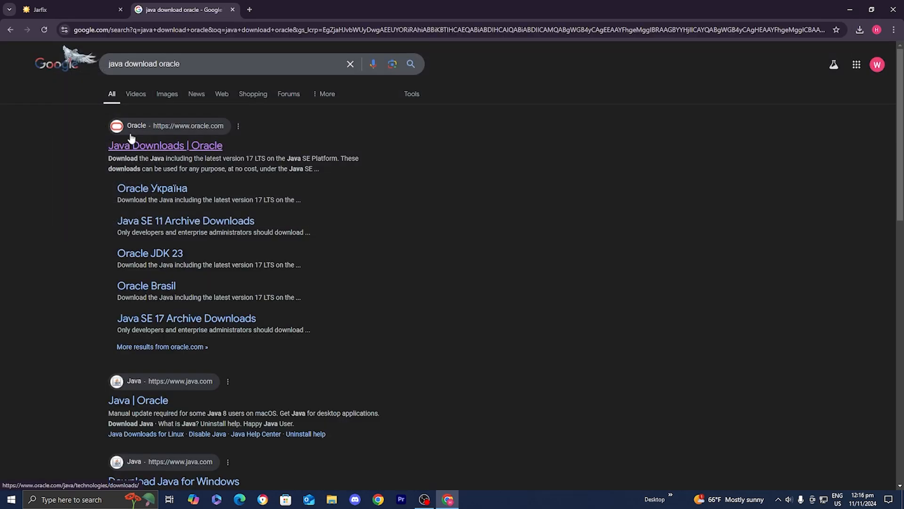
click(165, 144)
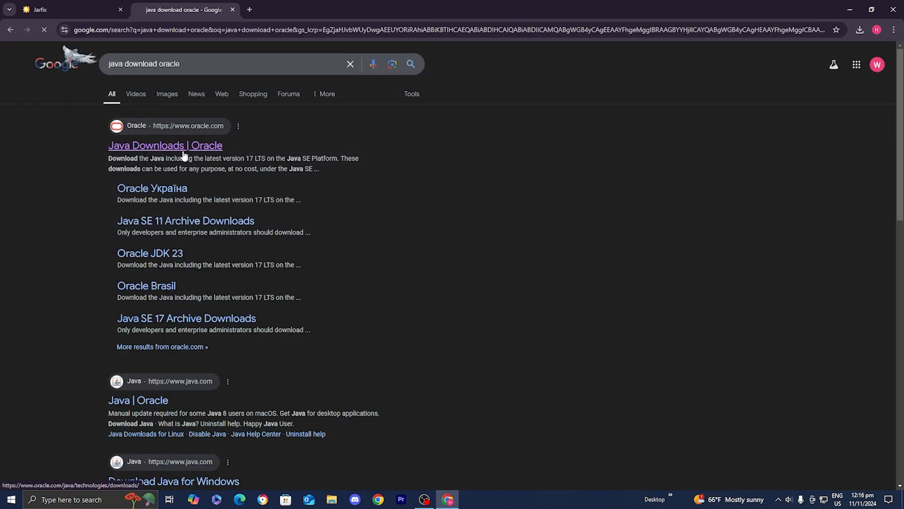
click(165, 145)
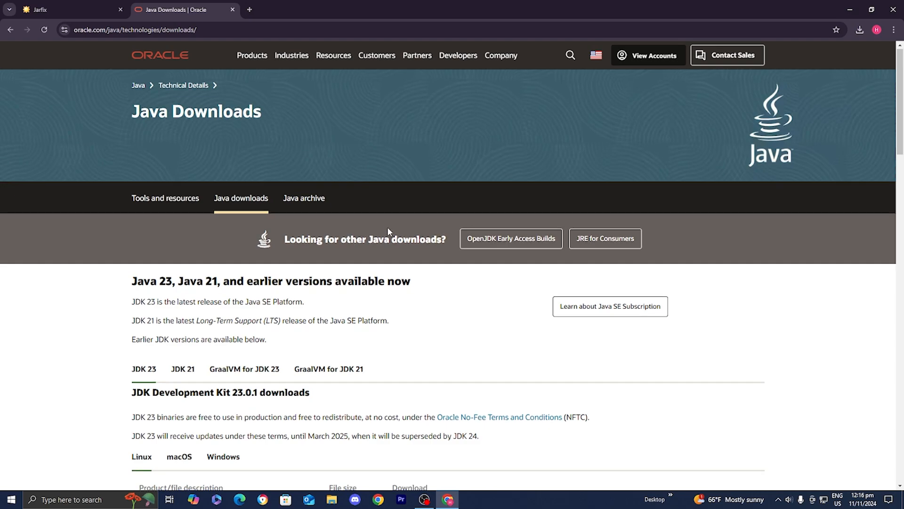
Show the JDK 21 downloads for Windows on Oracle's page
scroll(down, 3)
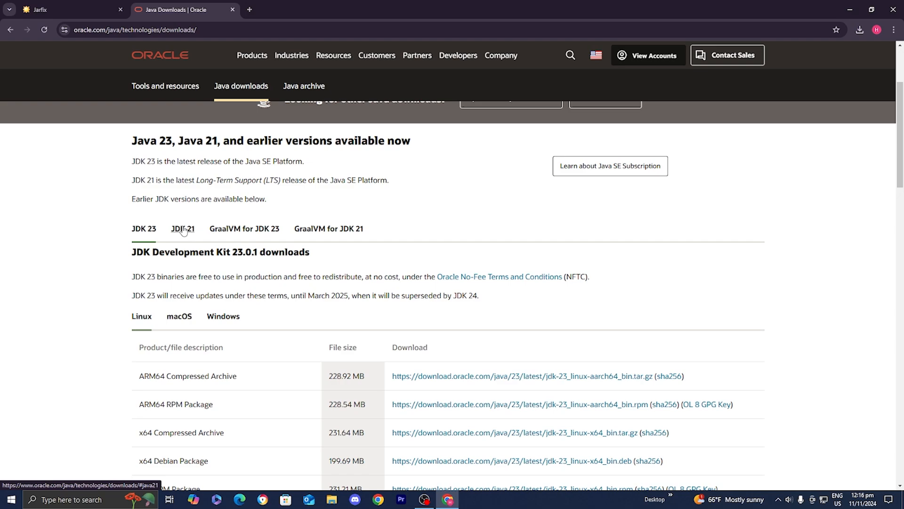
click(183, 228)
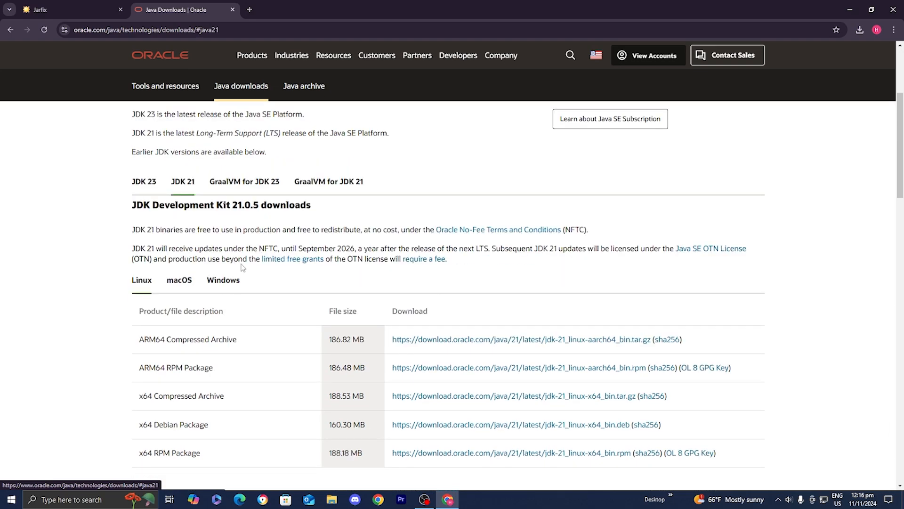
scroll(down, 3)
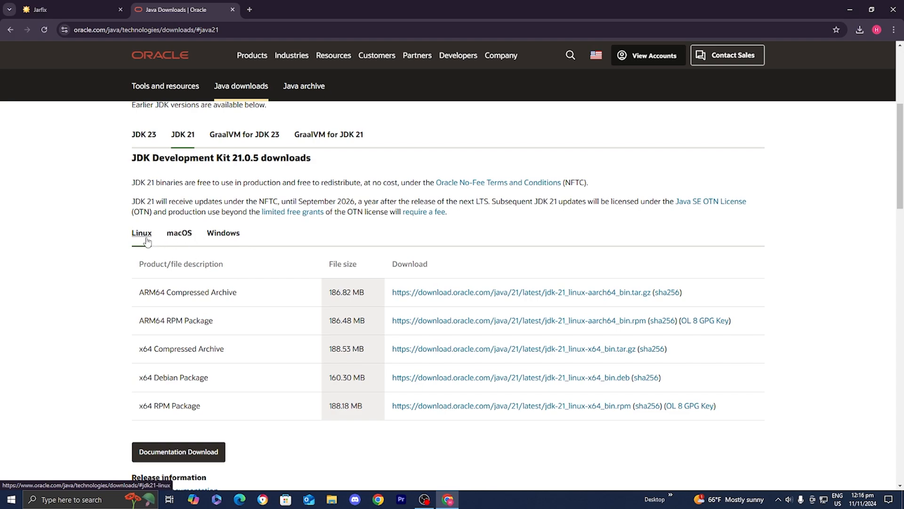
click(223, 233)
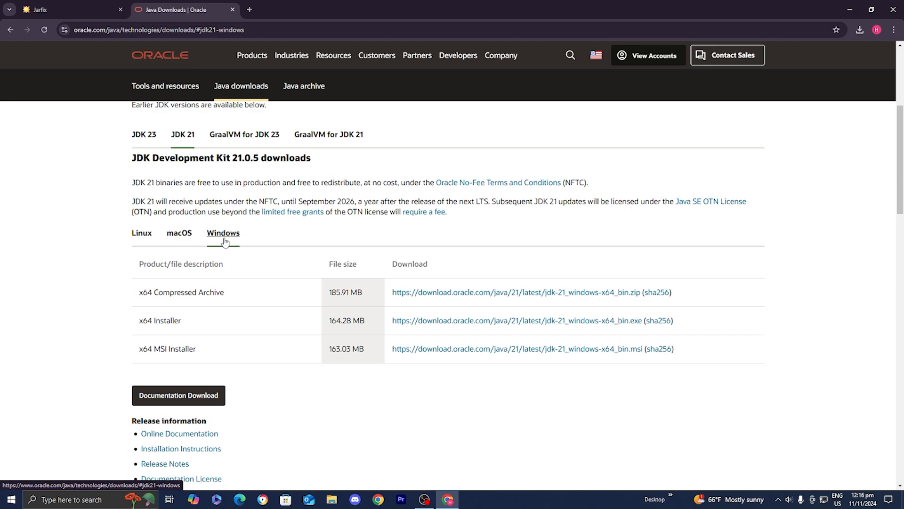
mouse_move(288, 295)
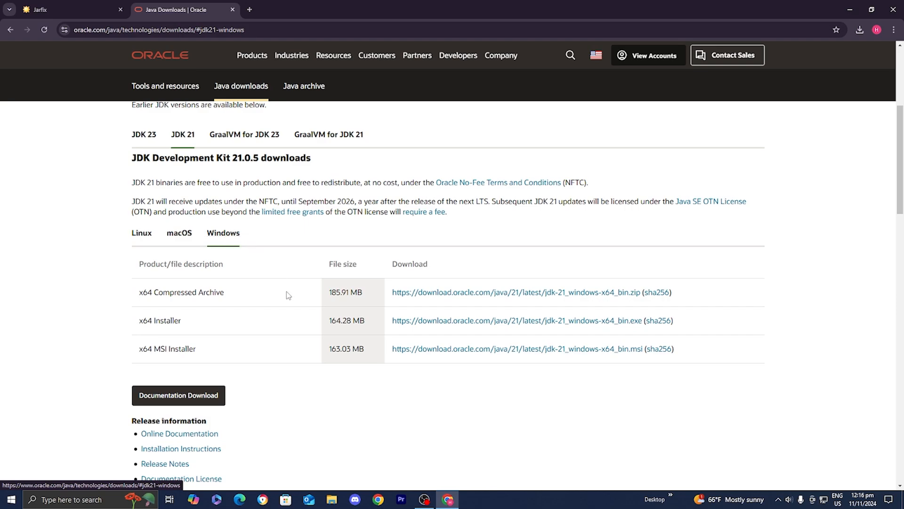
Highlight the x64 Installer and x64 Compressed Archive entries, then scroll down
double_click(160, 321)
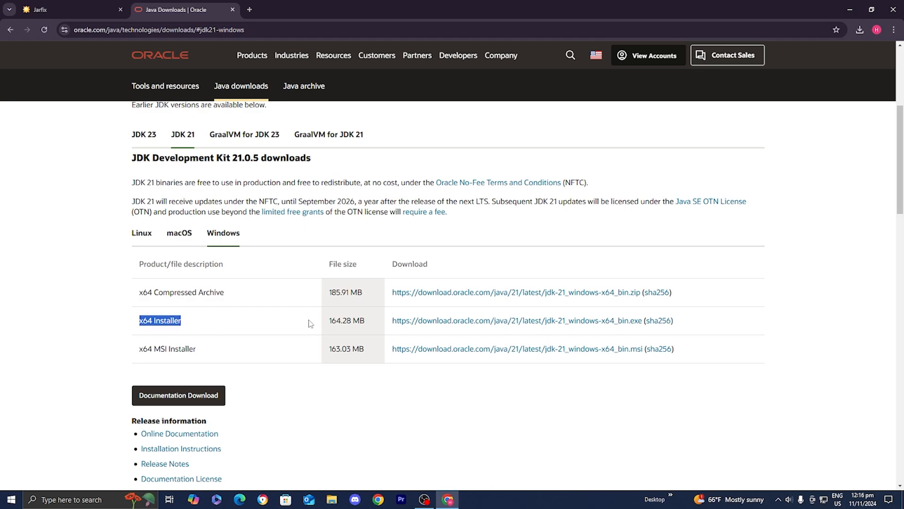
mouse_move(714, 288)
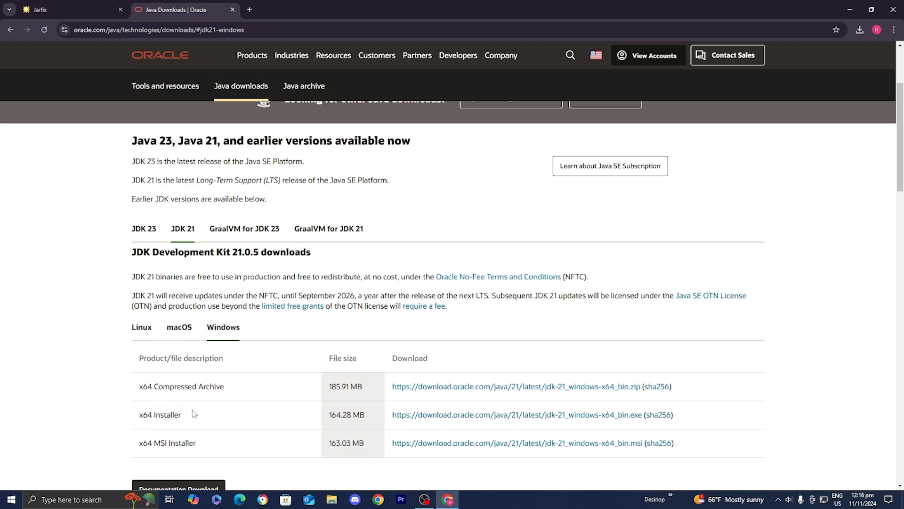
double_click(181, 385)
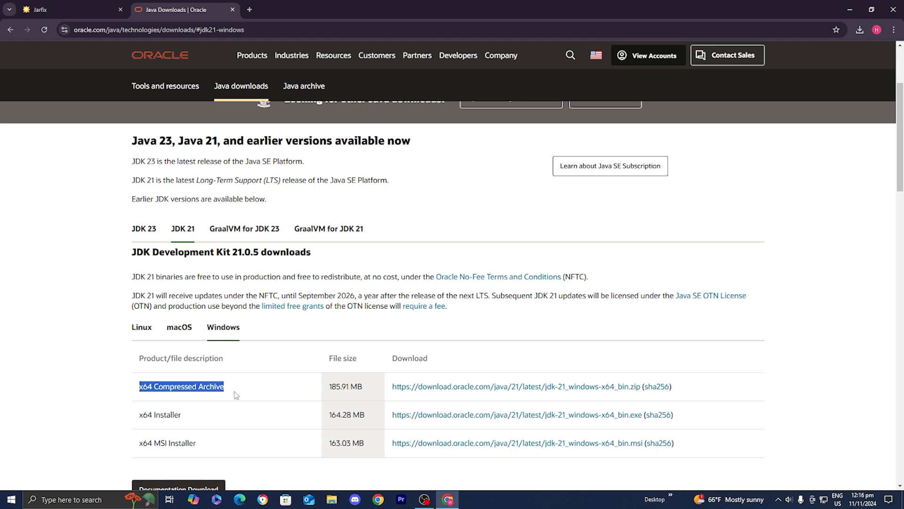
scroll(down, 3)
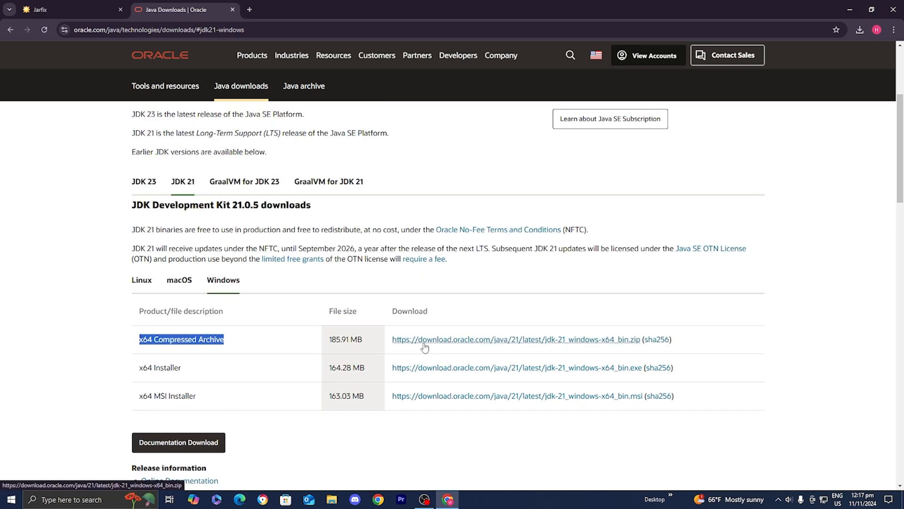